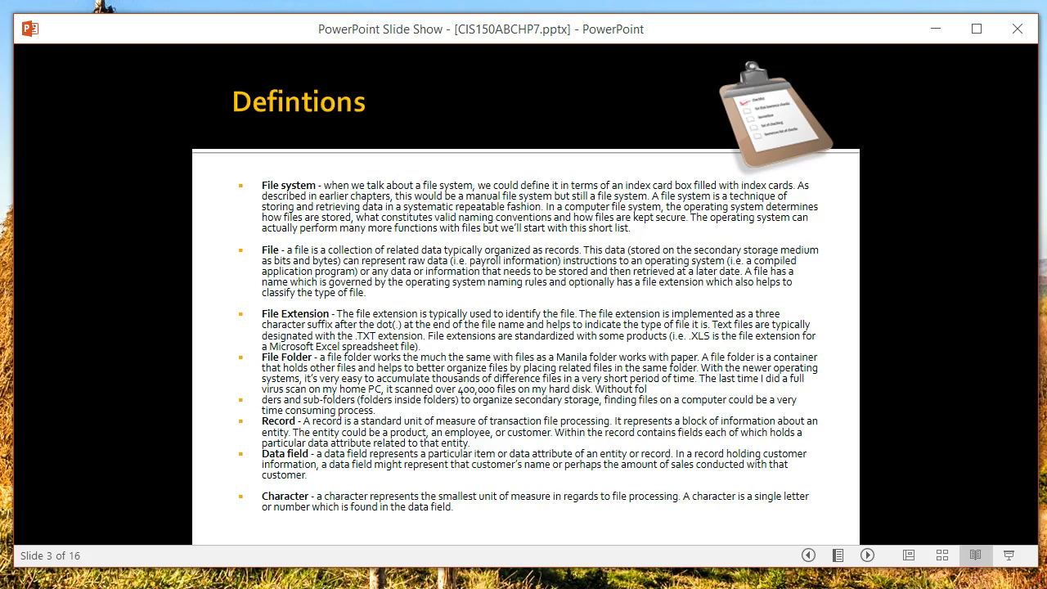
mouse_move(65, 568)
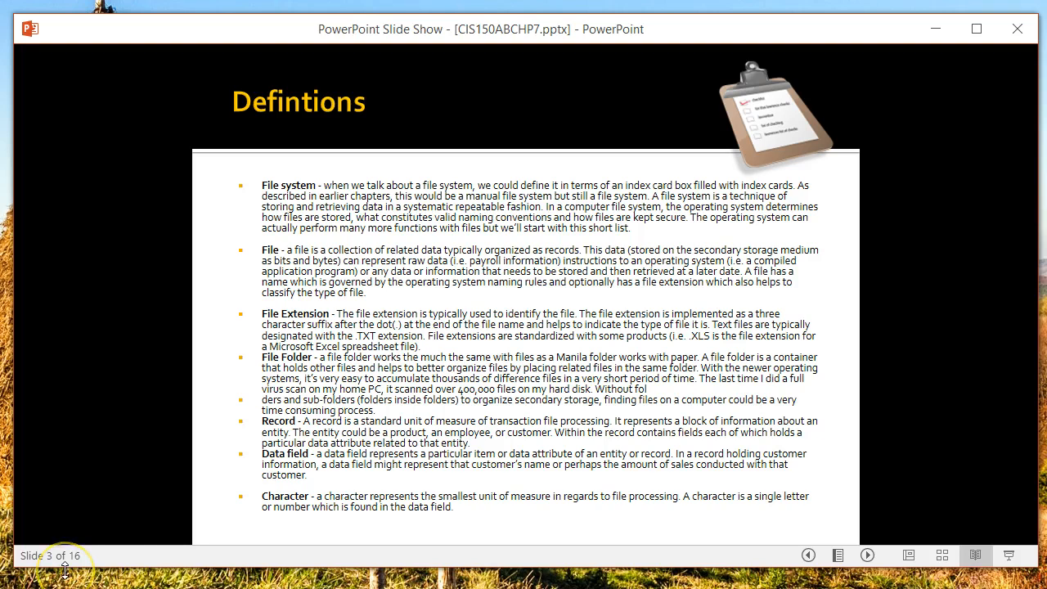
mouse_move(131, 556)
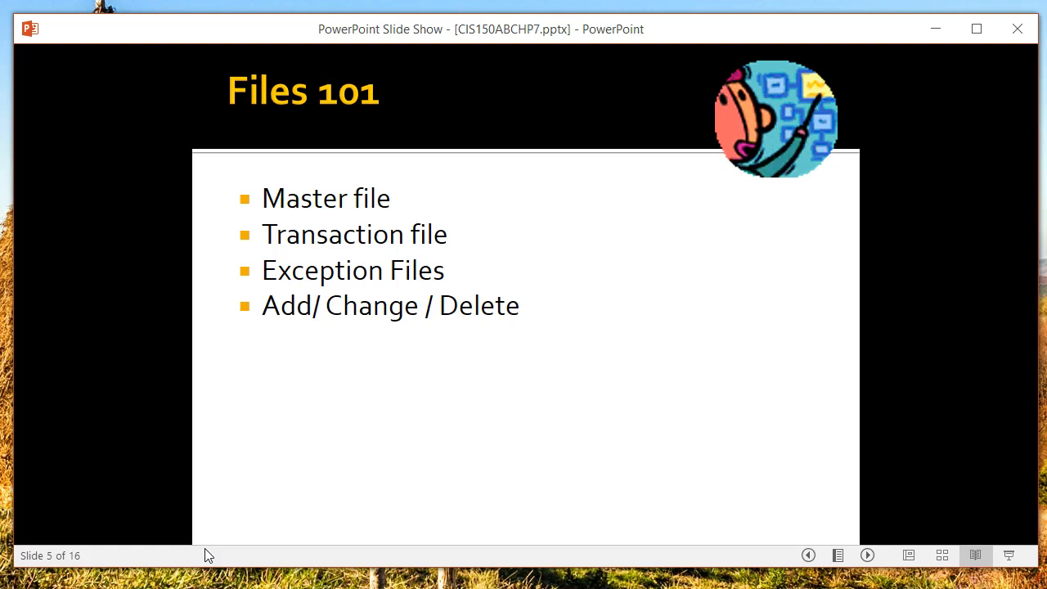
mouse_move(669, 560)
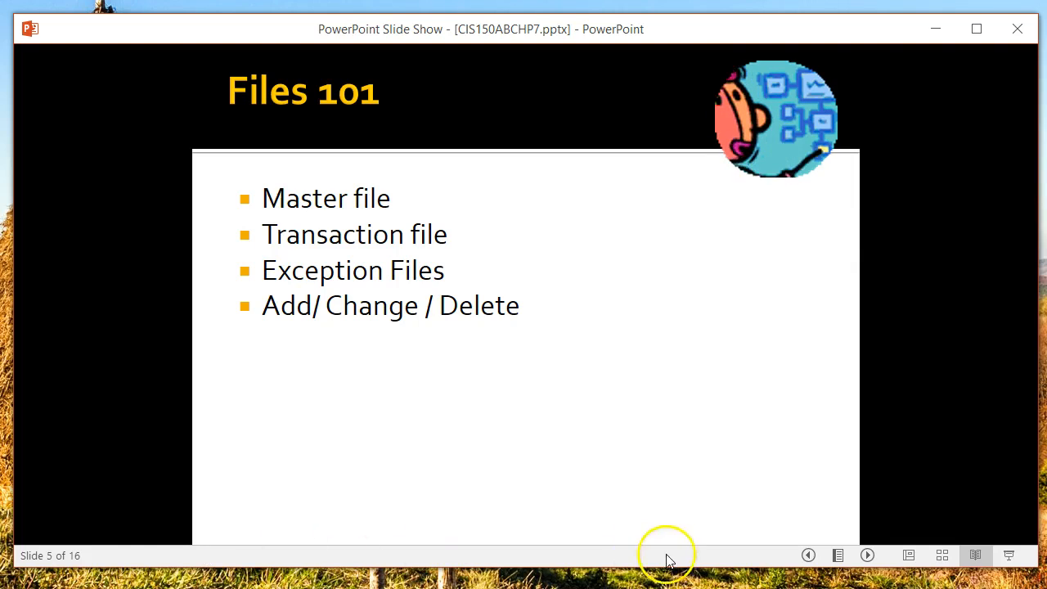
mouse_move(491, 454)
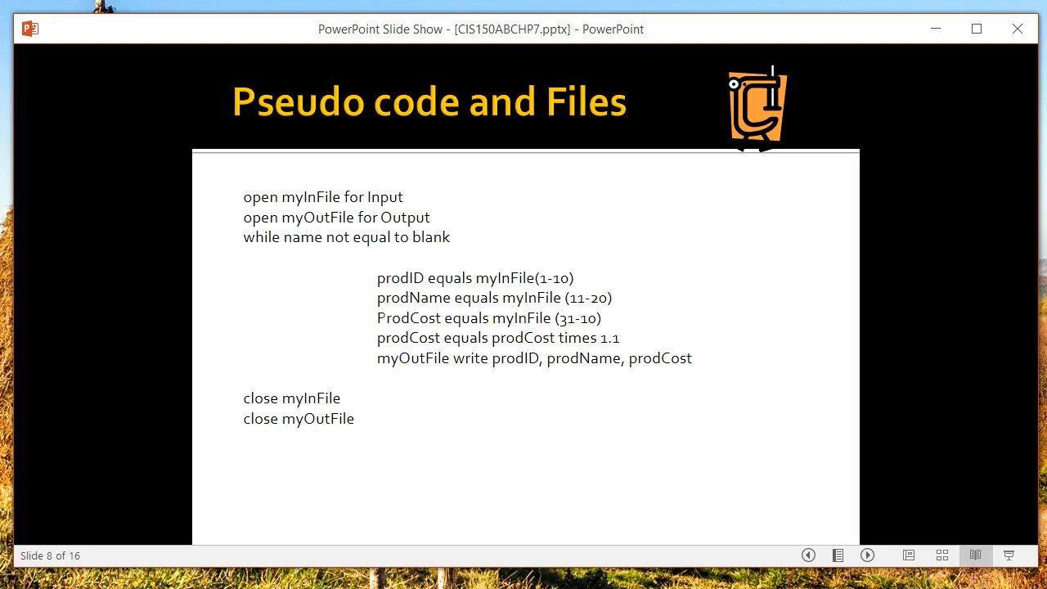
click(867, 554)
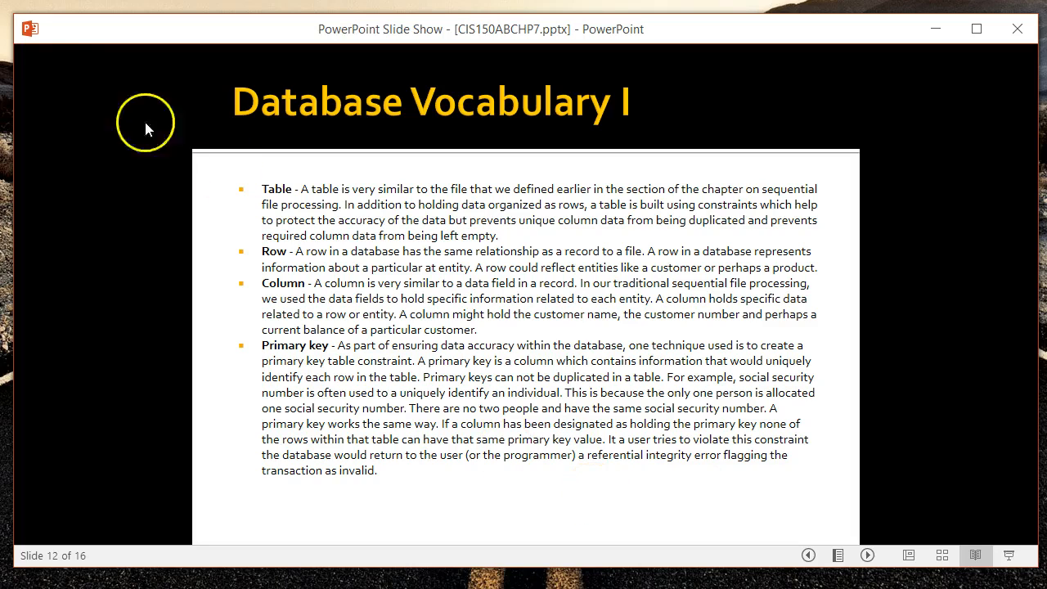
mouse_move(126, 6)
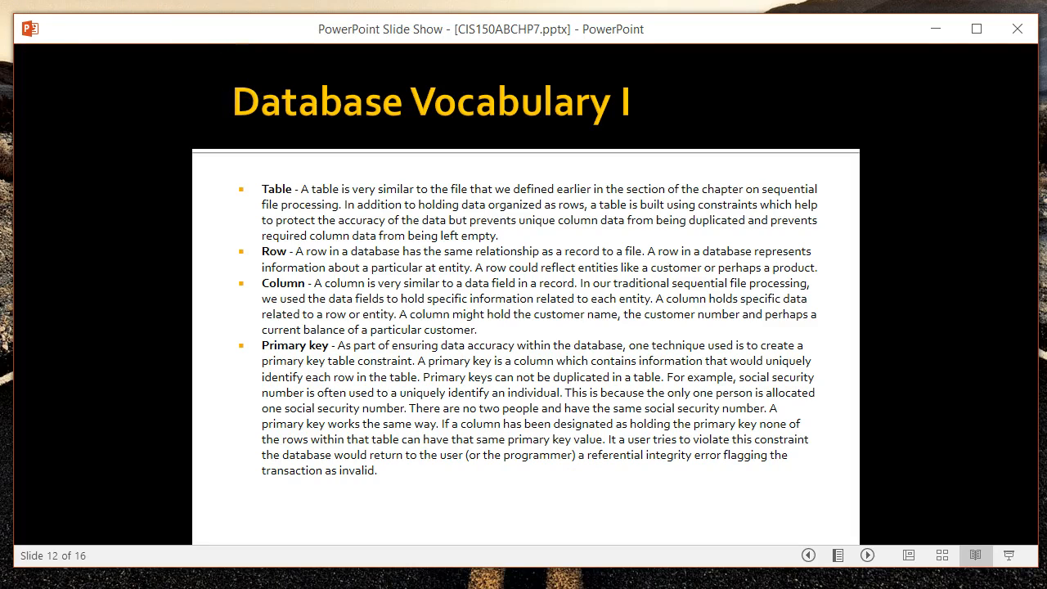
mouse_move(206, 170)
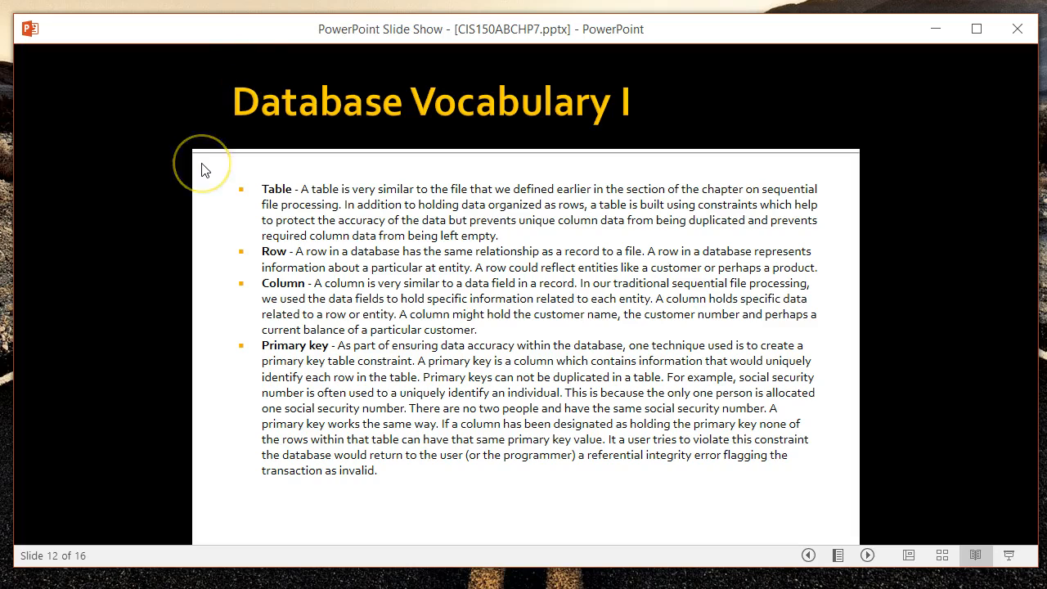
mouse_move(207, 144)
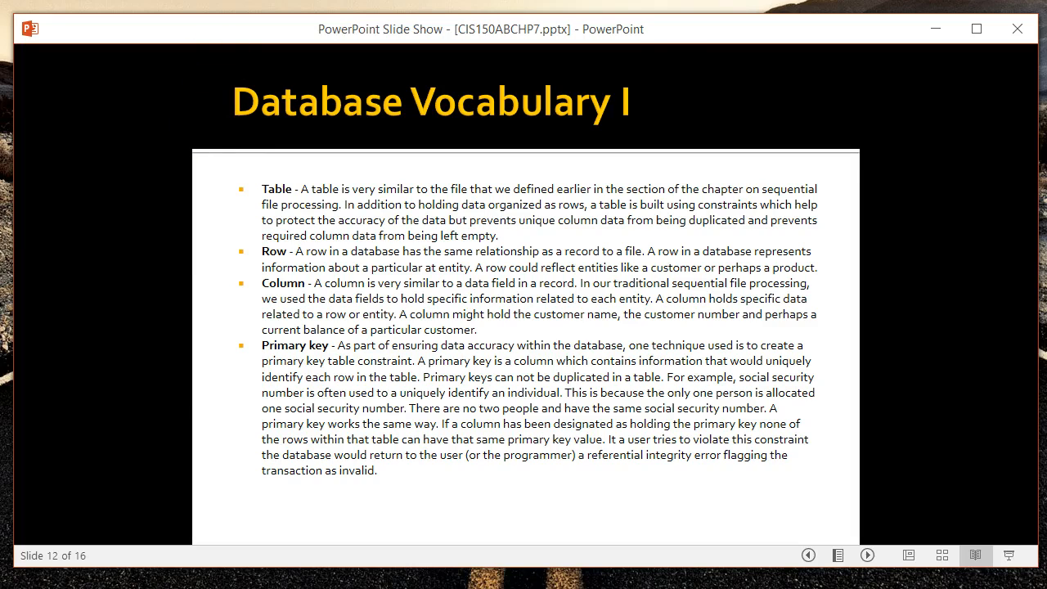
mouse_move(754, 57)
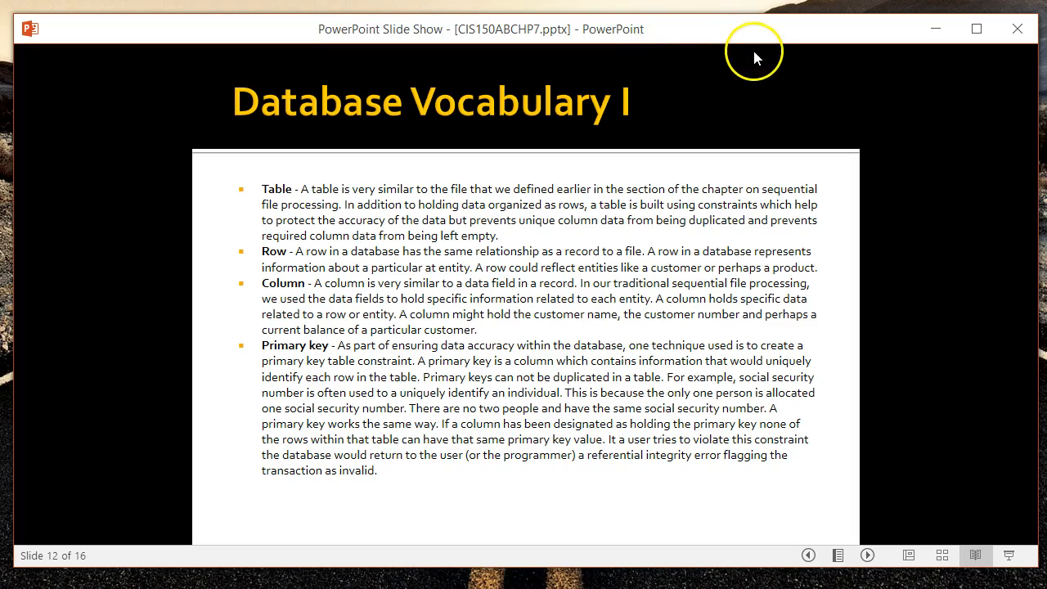
mouse_move(673, 93)
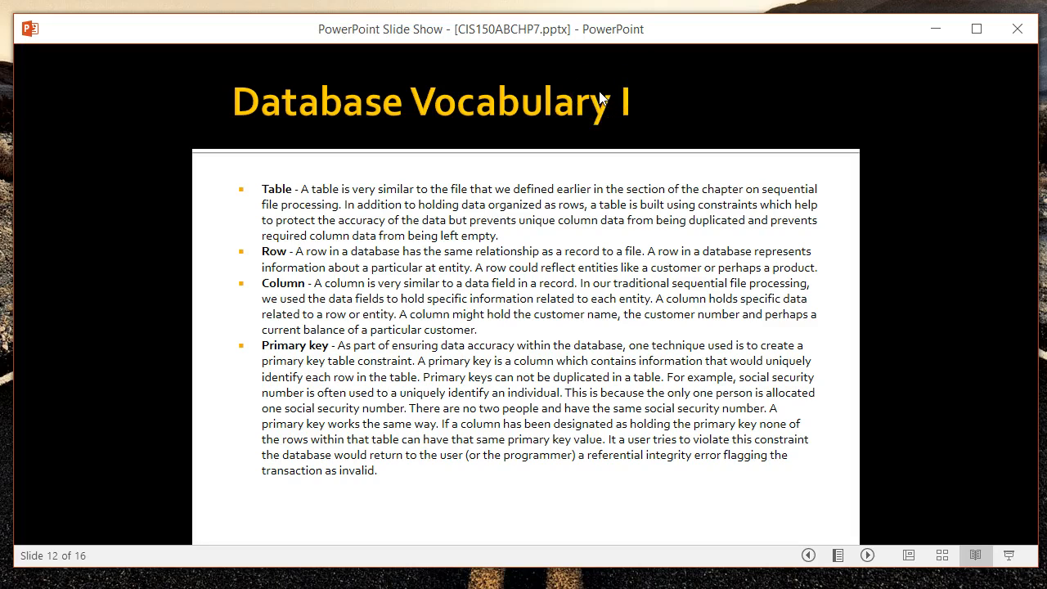
mouse_move(601, 98)
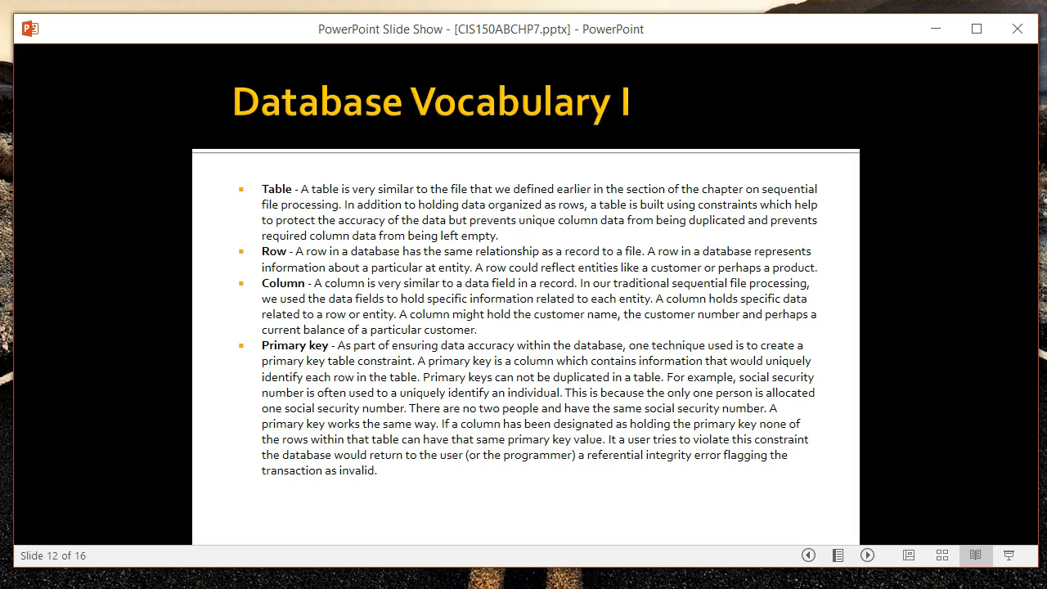
mouse_move(514, 86)
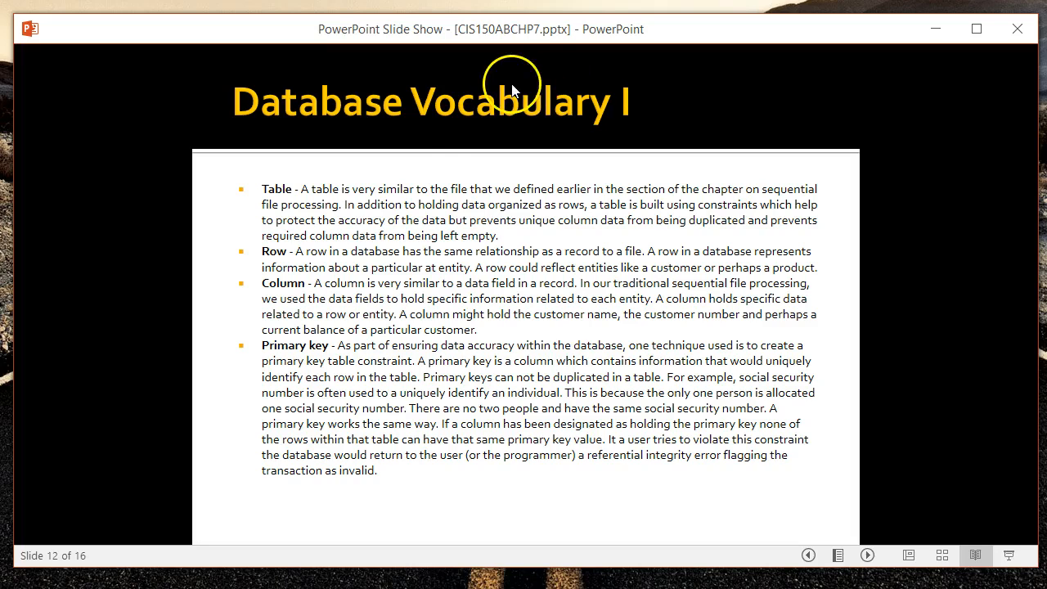
mouse_move(220, 107)
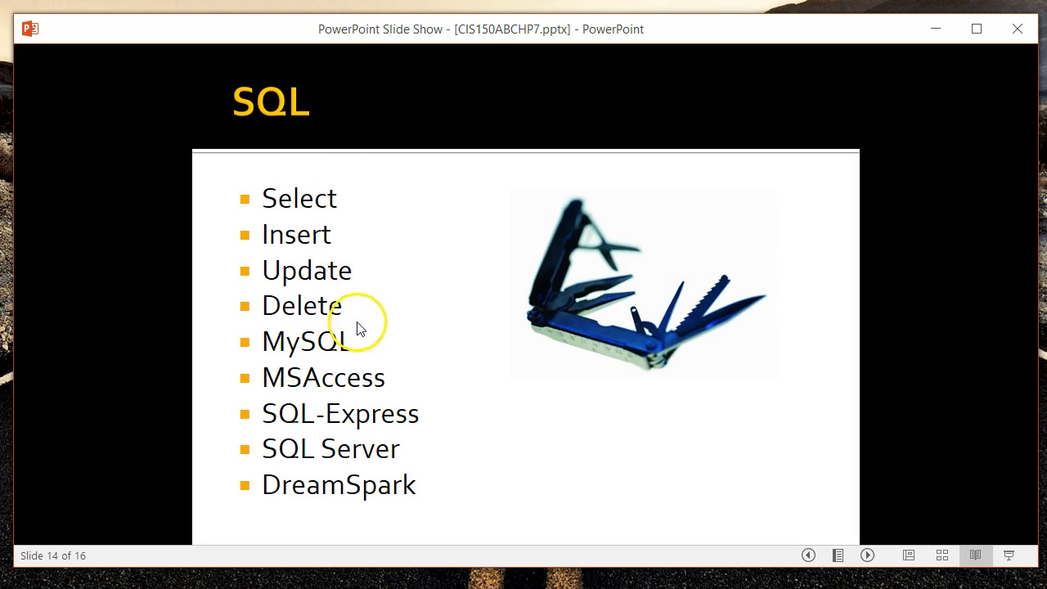
mouse_move(364, 294)
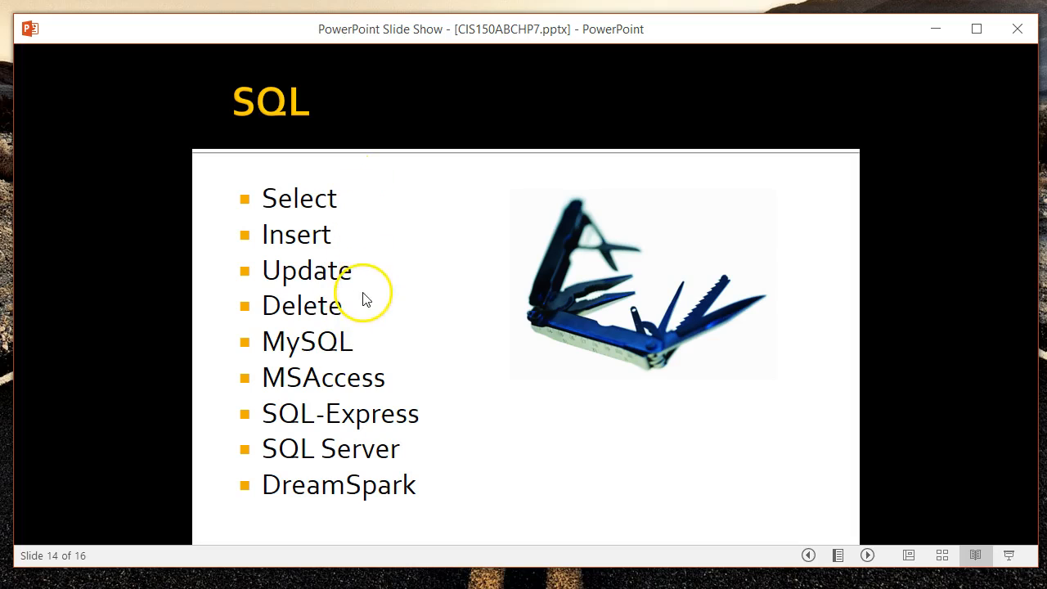
mouse_move(365, 304)
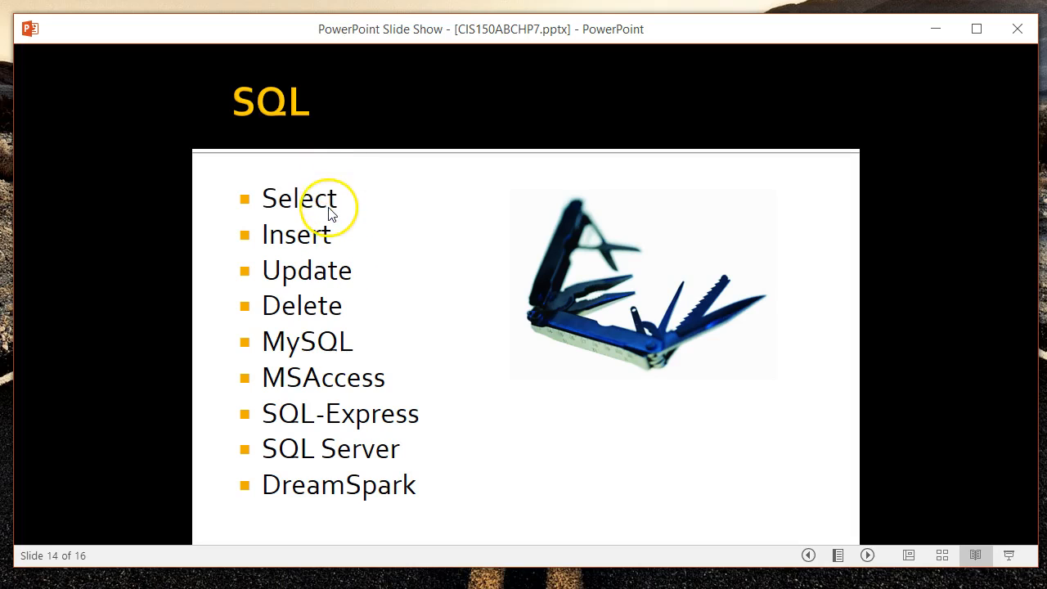
mouse_move(347, 290)
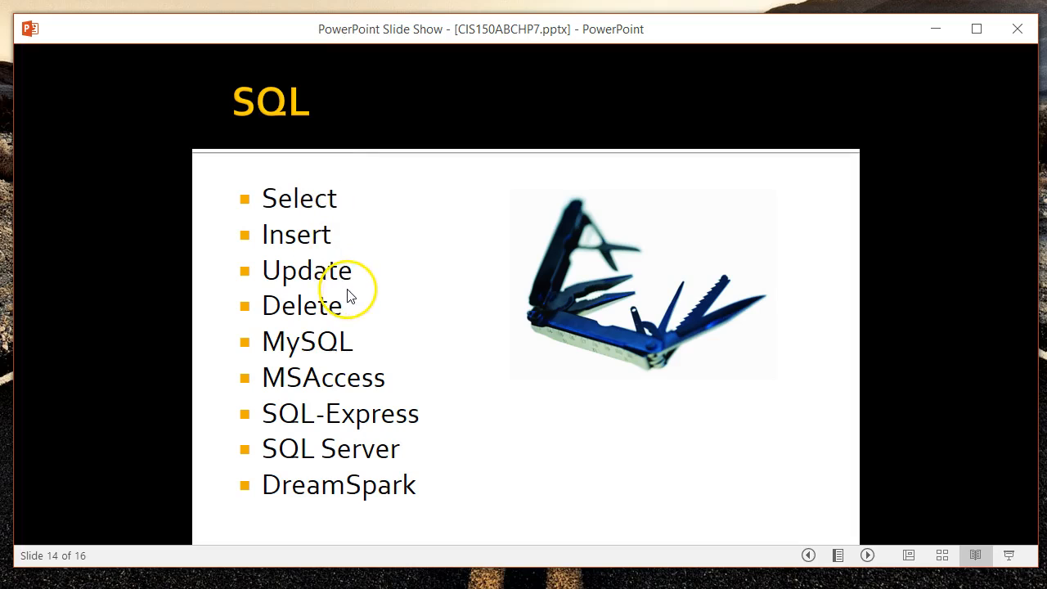
mouse_move(368, 301)
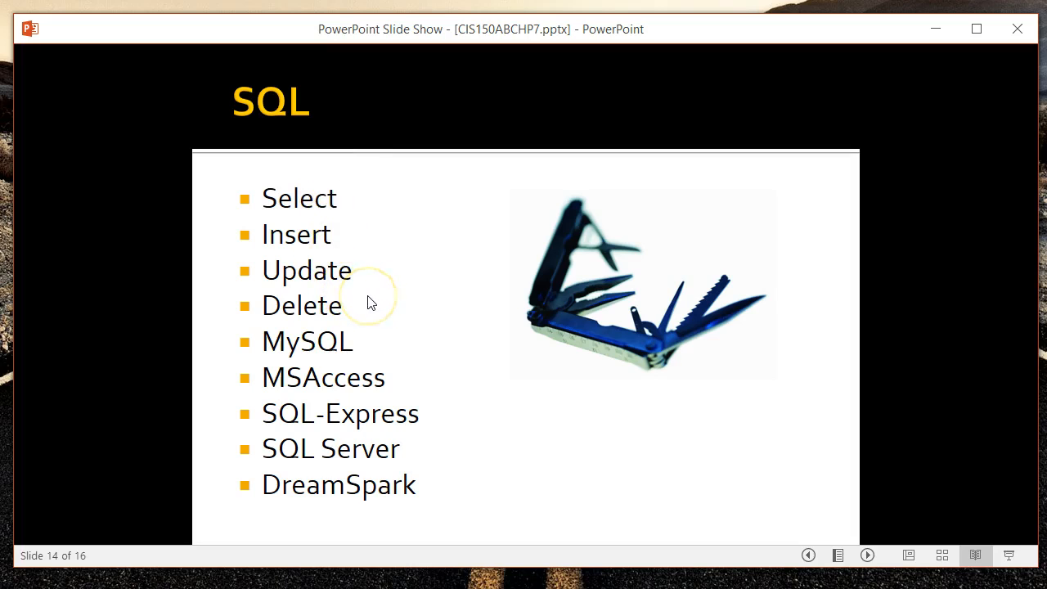
mouse_move(370, 301)
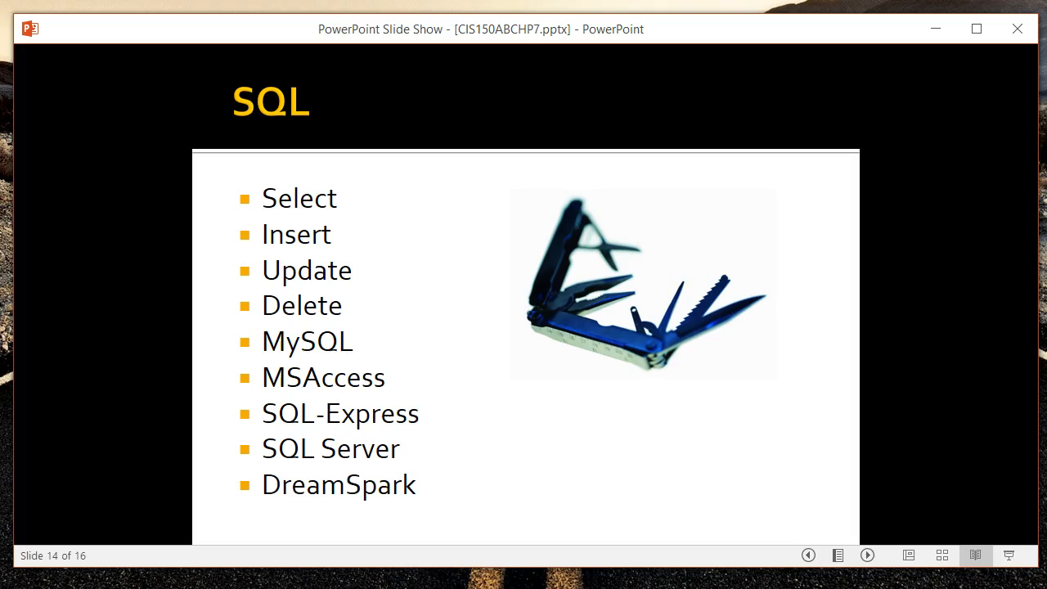
mouse_move(228, 372)
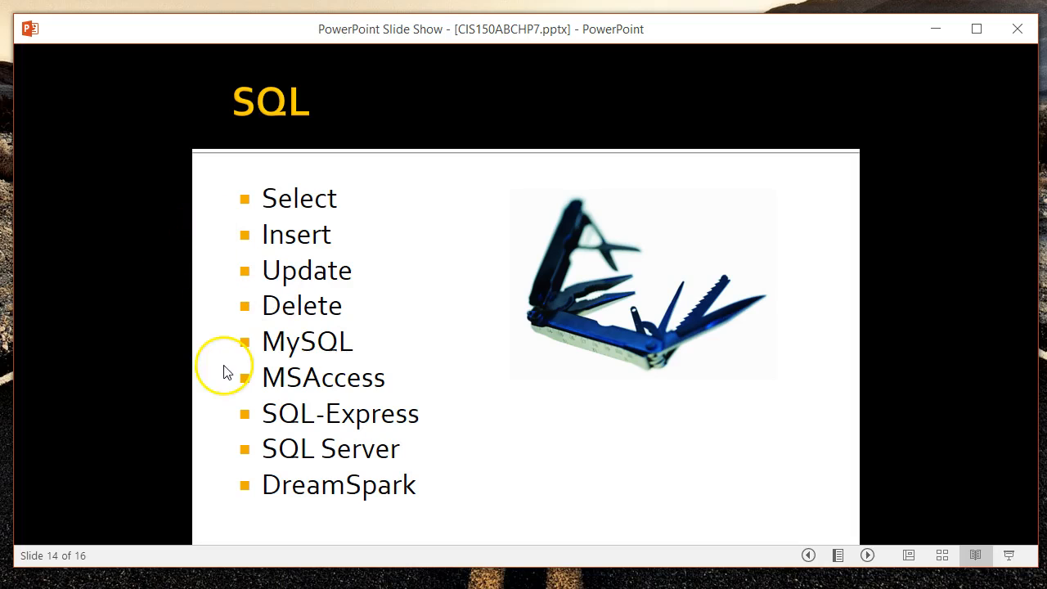
mouse_move(291, 471)
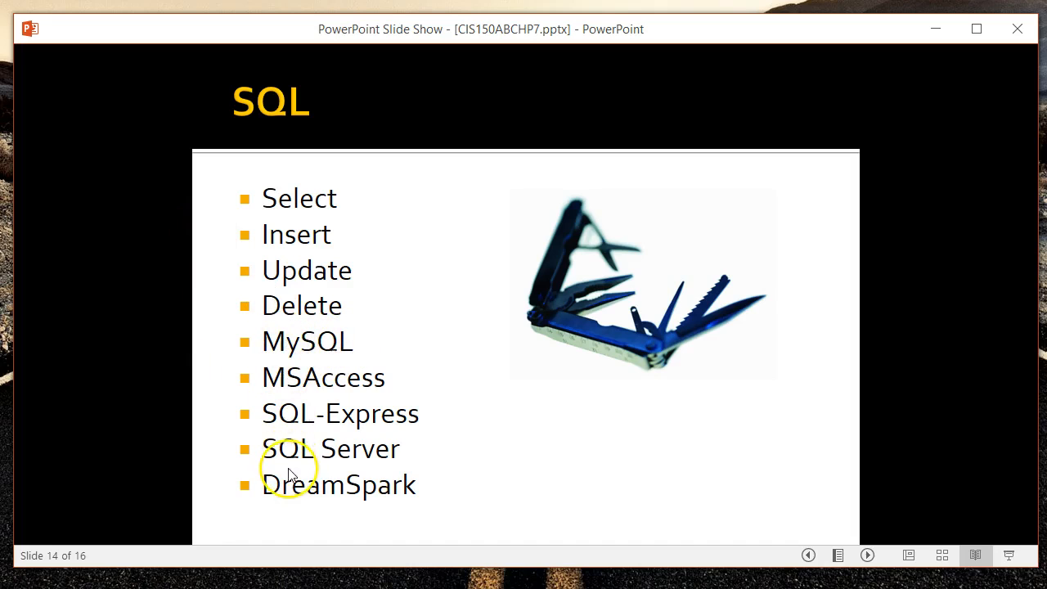
mouse_move(336, 446)
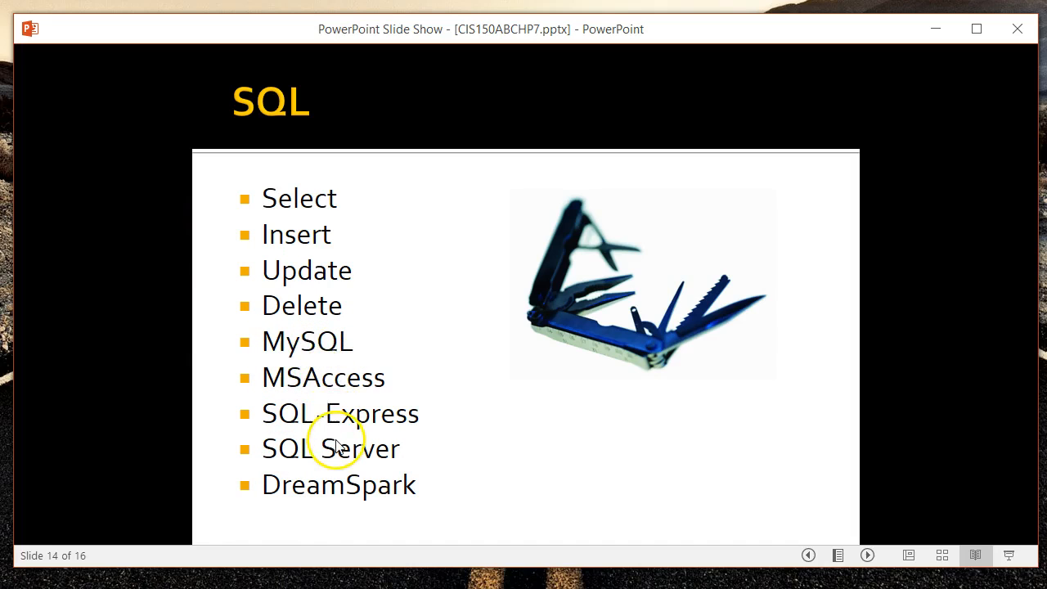
mouse_move(336, 360)
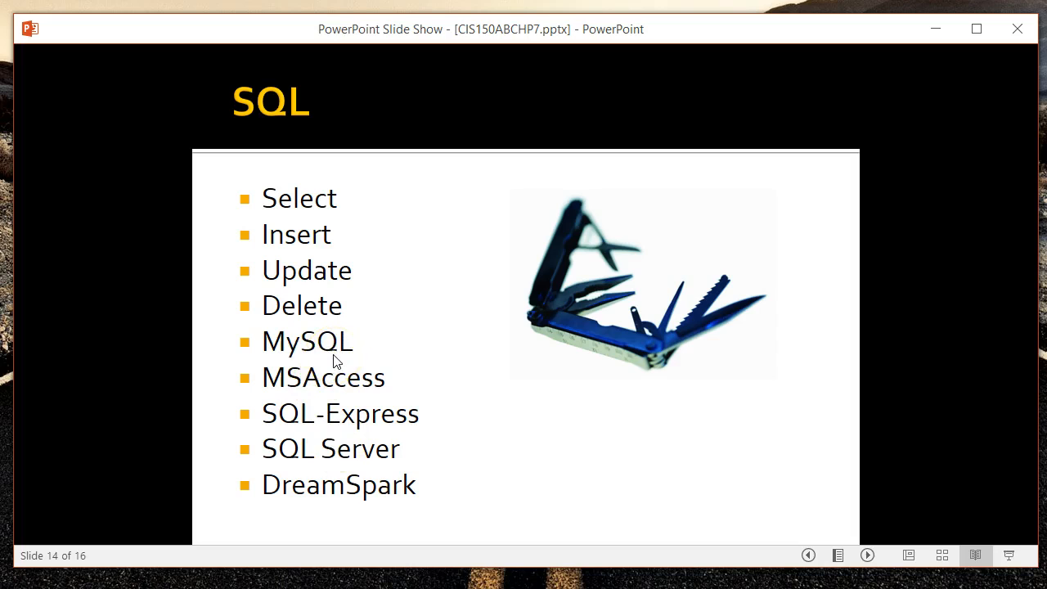
mouse_move(364, 340)
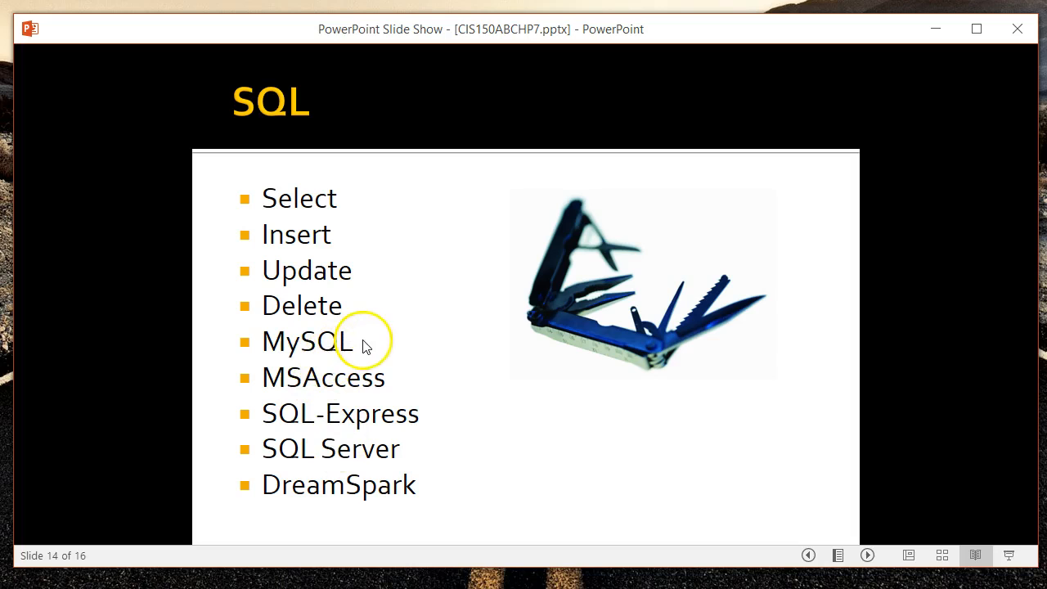
mouse_move(391, 384)
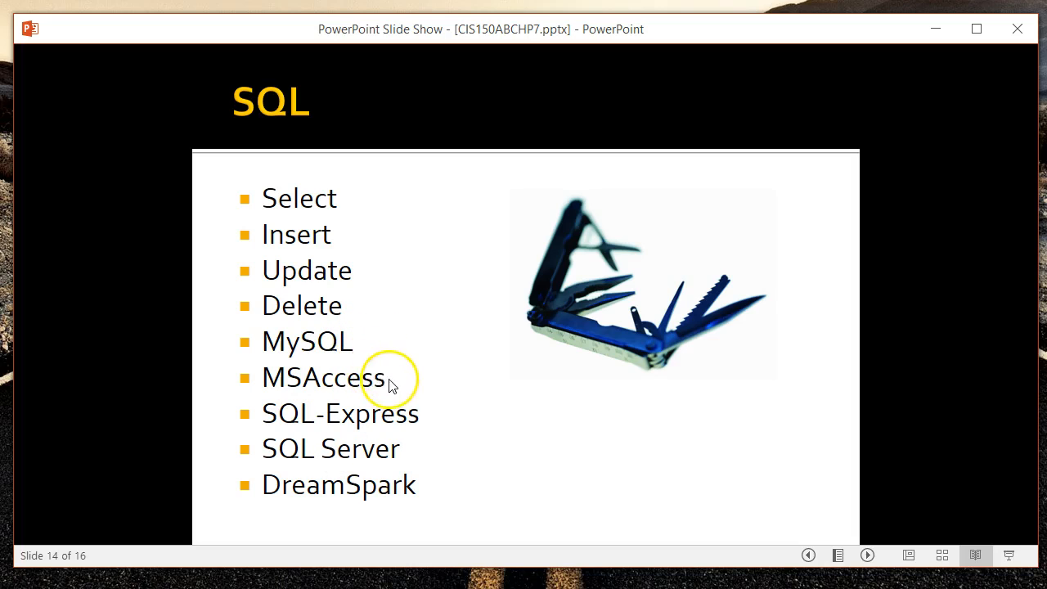
mouse_move(334, 344)
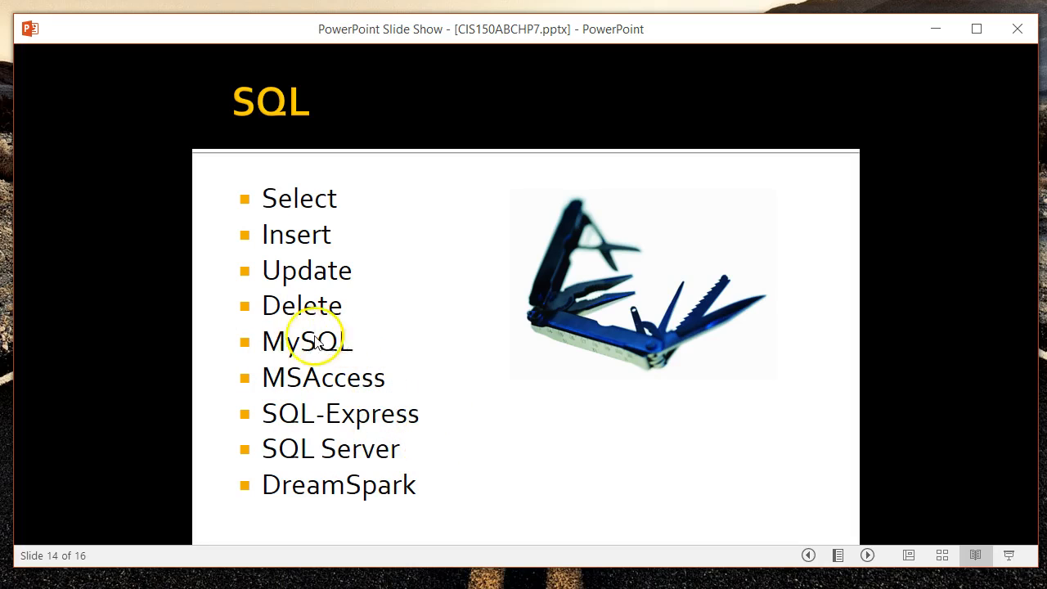
mouse_move(372, 449)
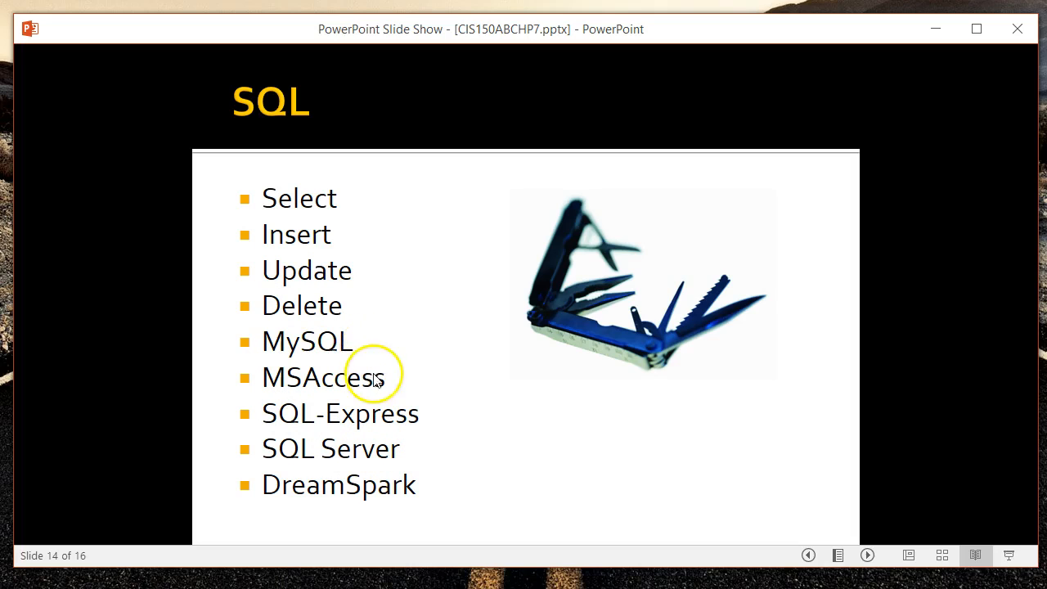
mouse_move(310, 352)
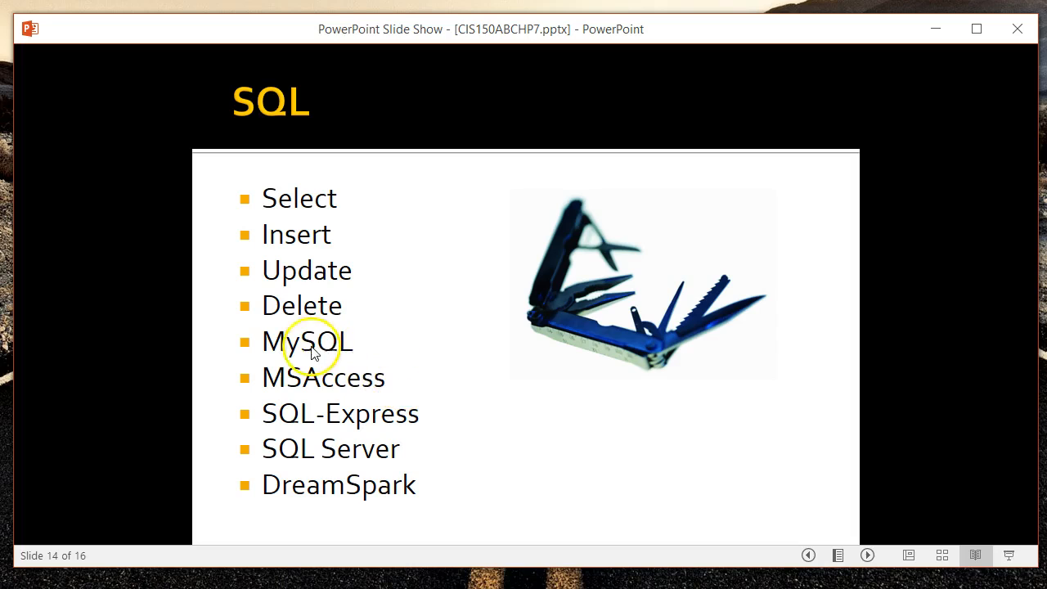
mouse_move(422, 480)
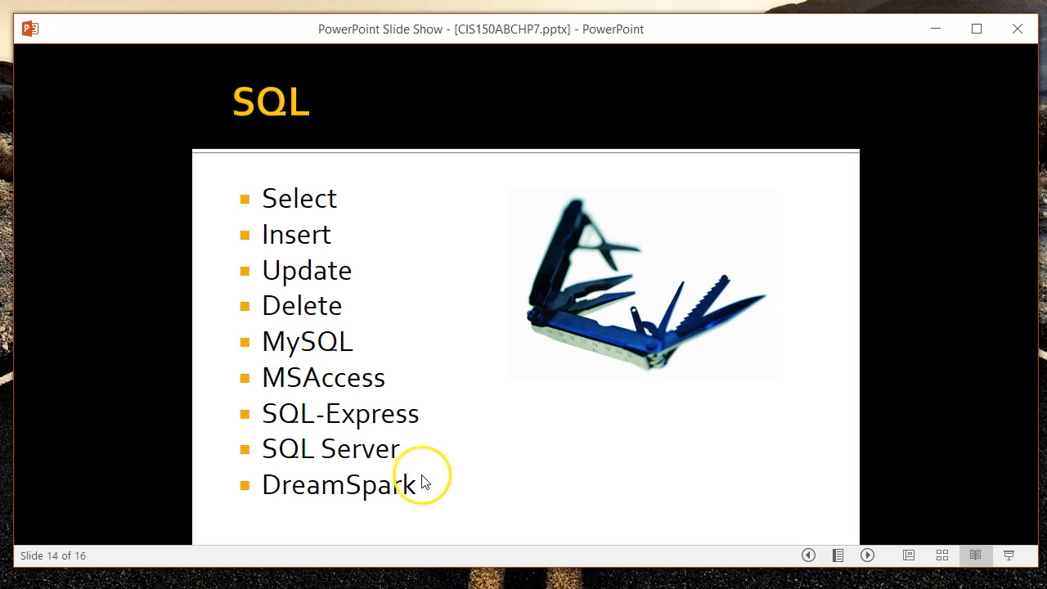
mouse_move(426, 501)
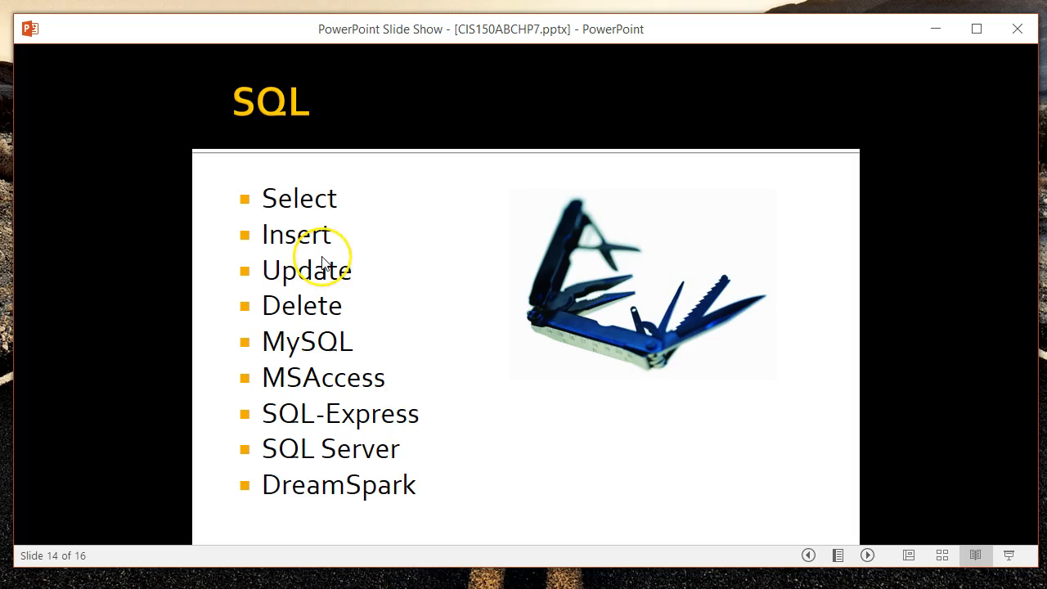
mouse_move(323, 262)
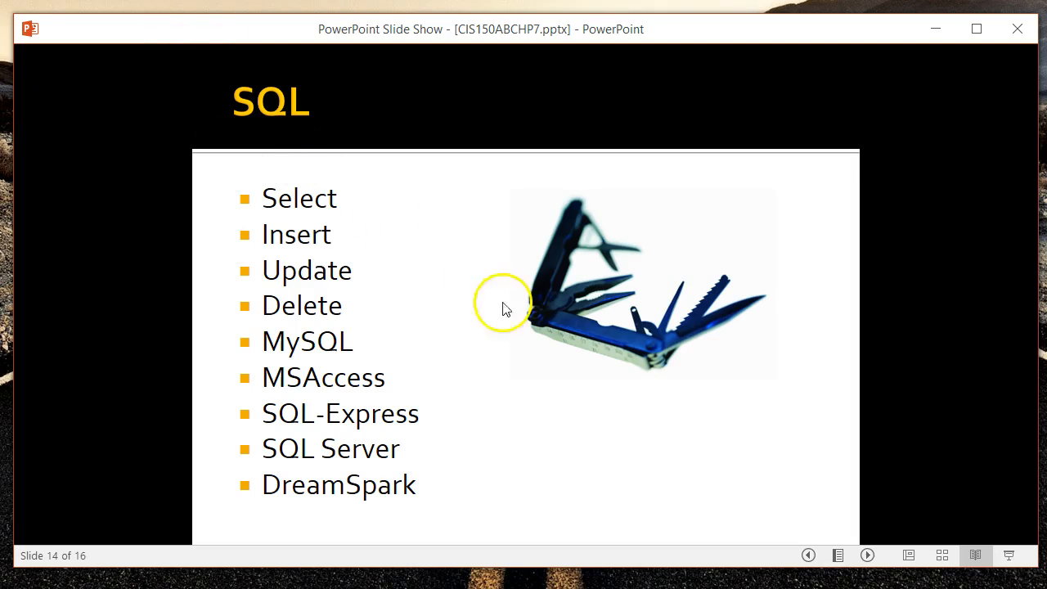
mouse_move(360, 344)
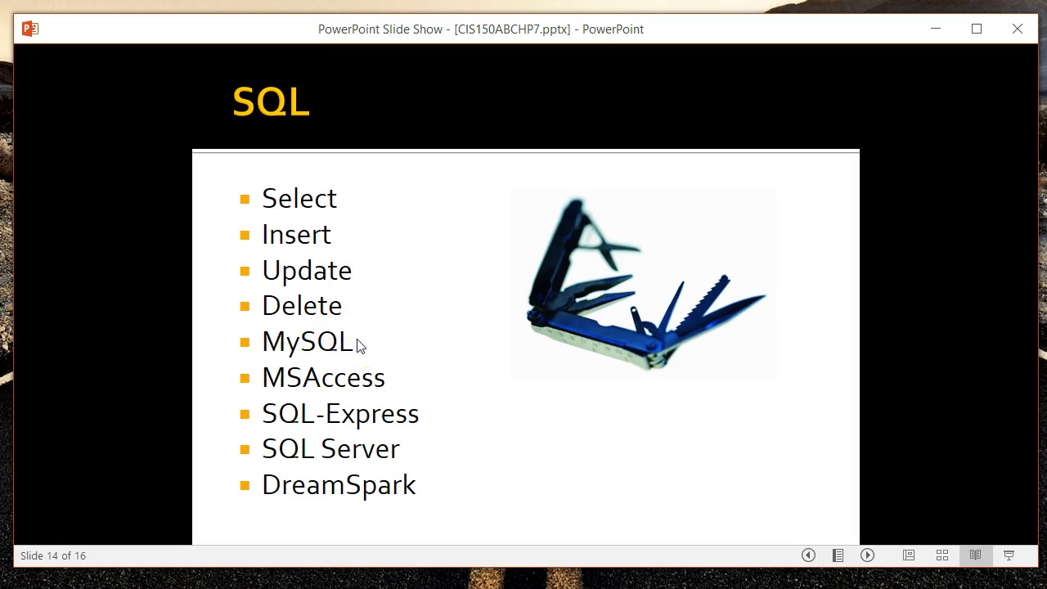
mouse_move(358, 343)
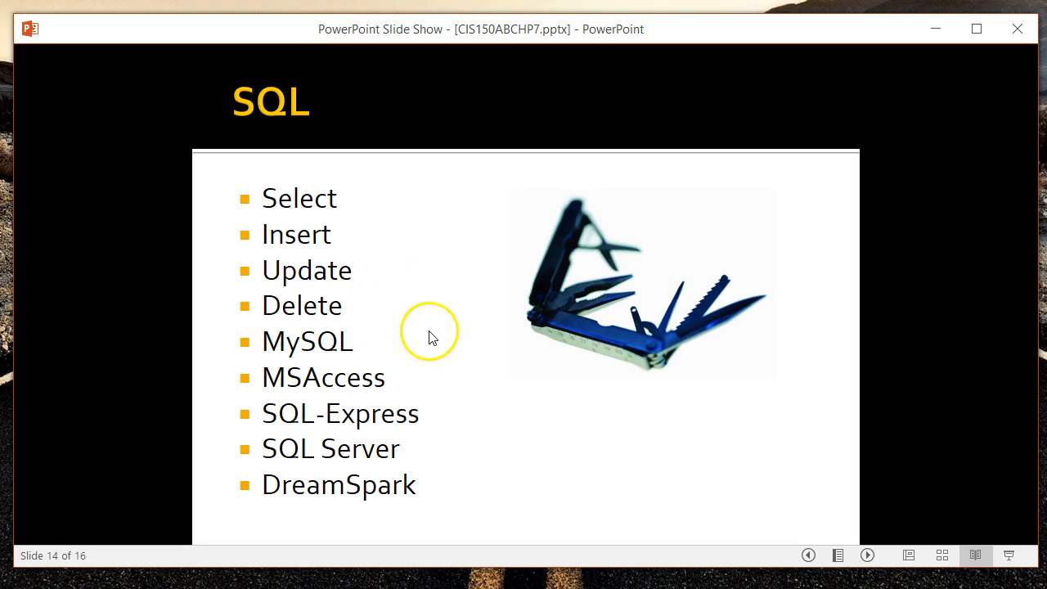
mouse_move(432, 338)
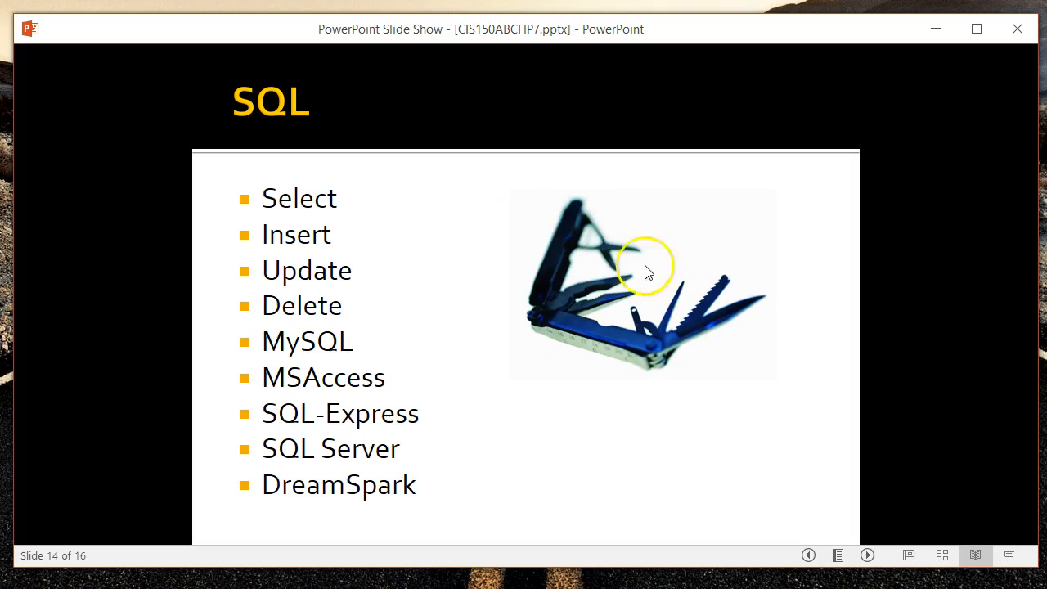
mouse_move(634, 331)
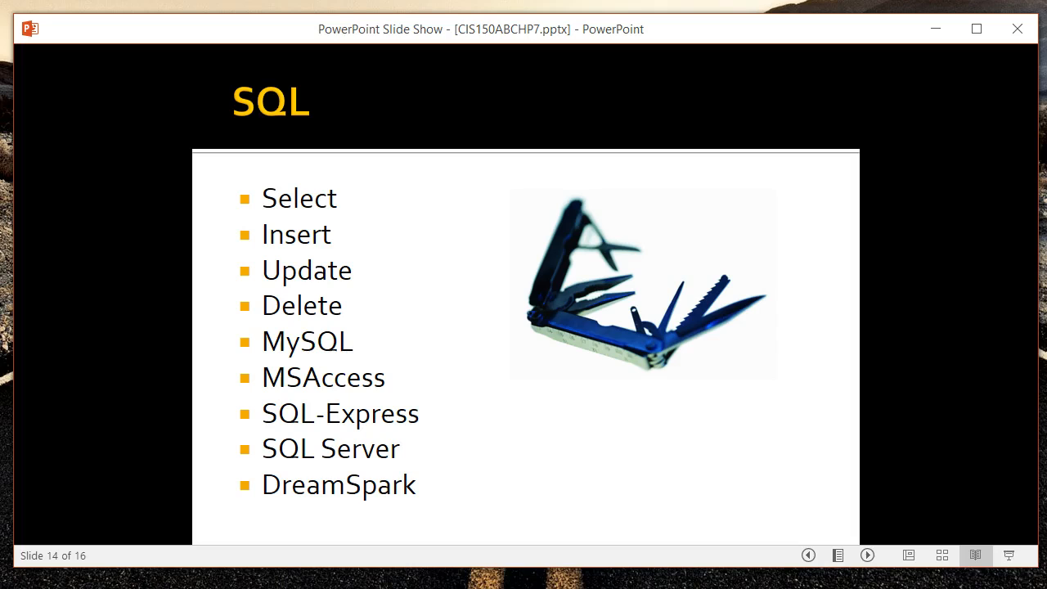
Advance the slide show from slide 14 (SQL) to slide 15, Vocabulary/Terms.
click(607, 322)
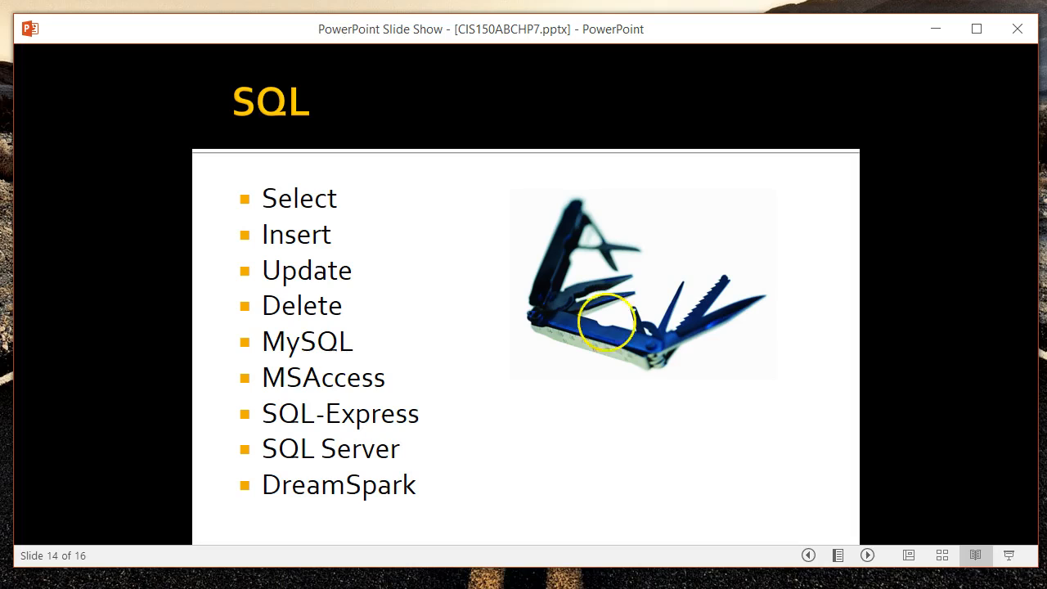
mouse_move(717, 374)
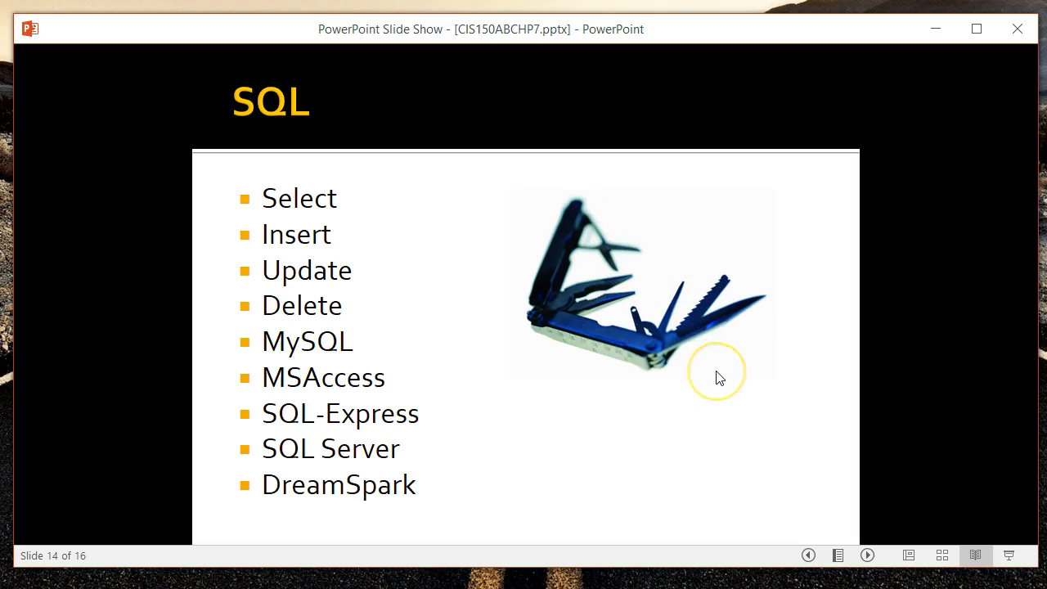
mouse_move(720, 377)
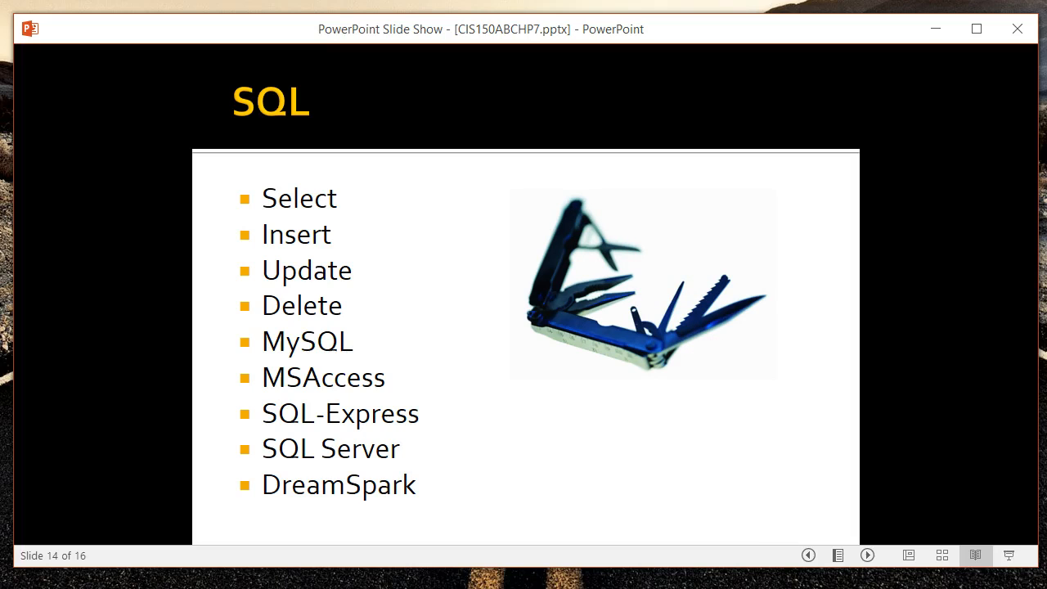
mouse_move(593, 378)
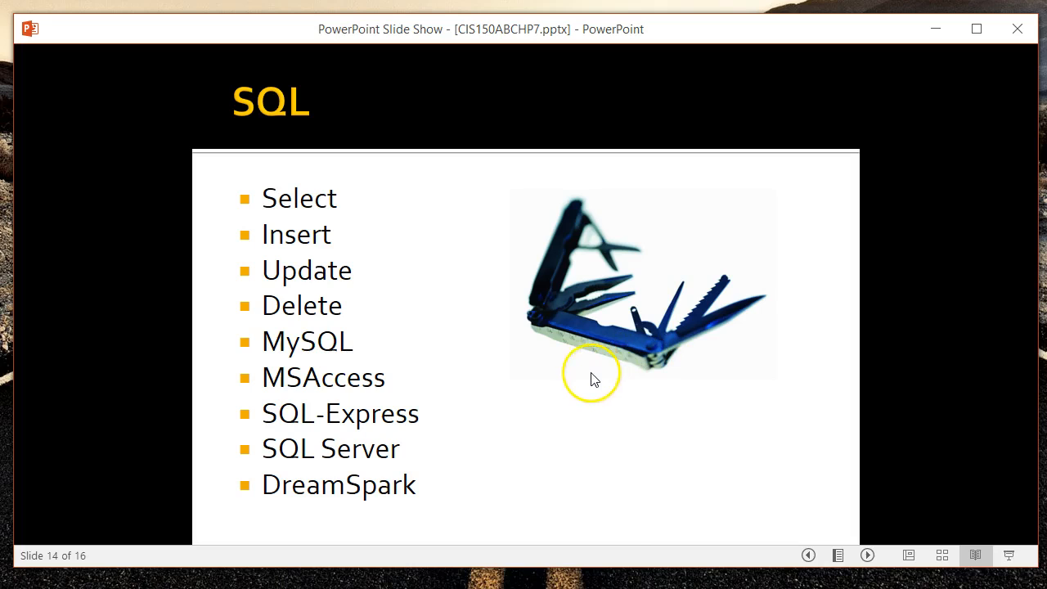
mouse_move(569, 376)
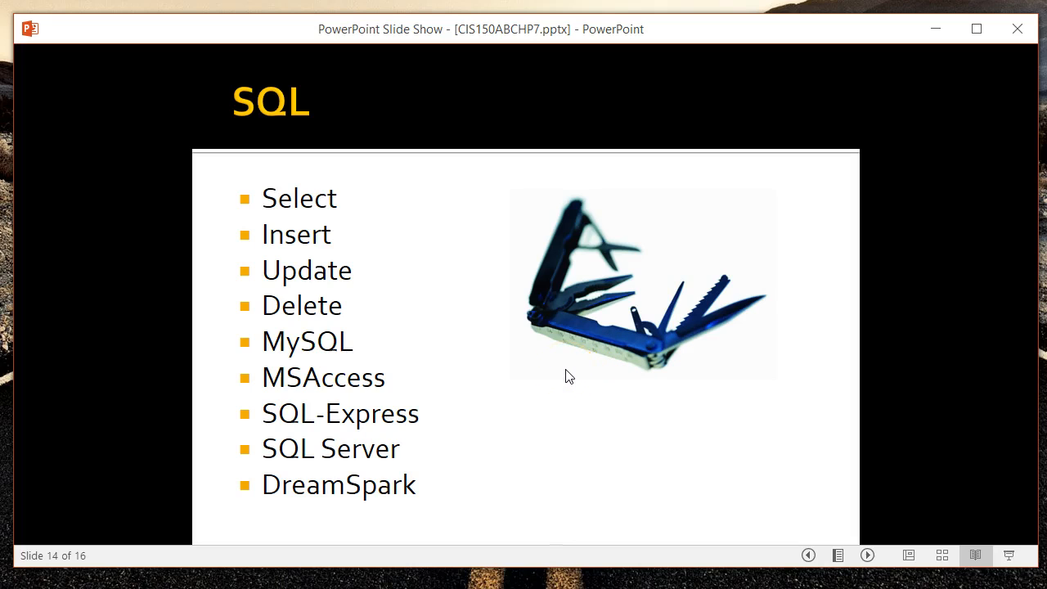
click(866, 555)
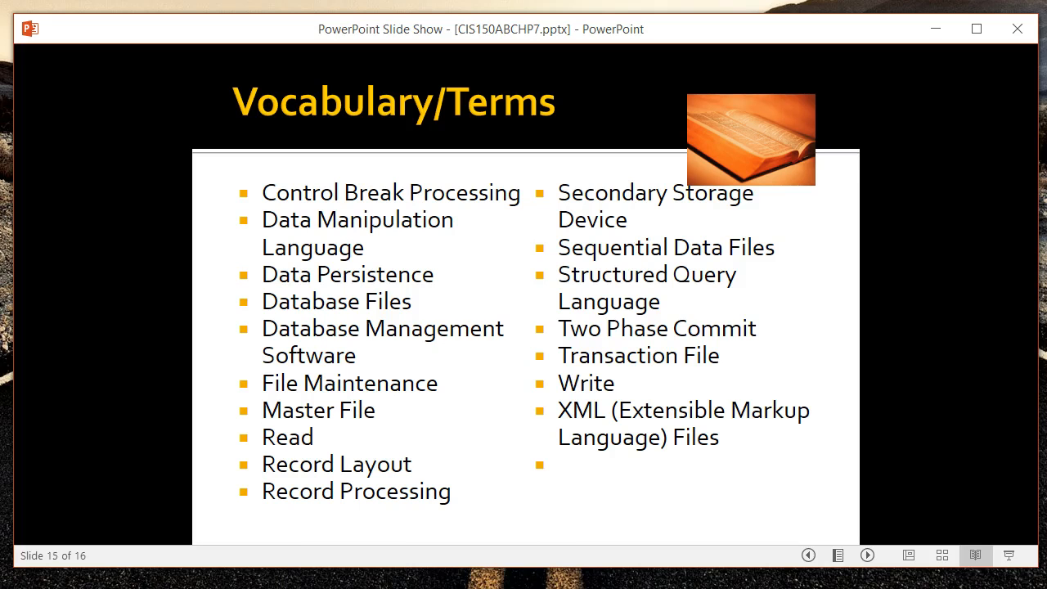